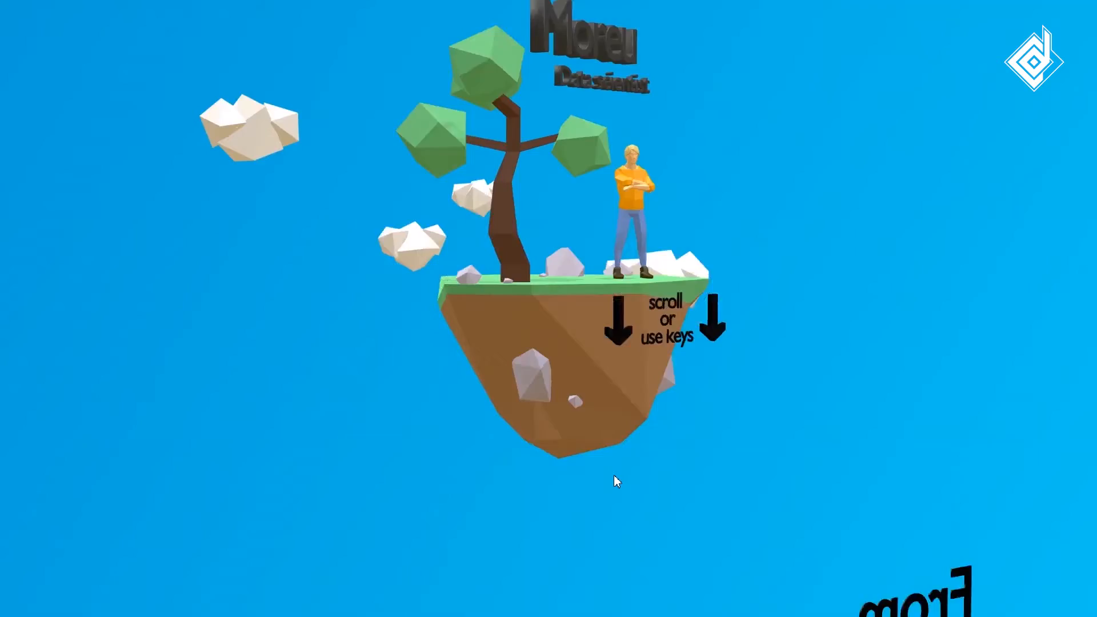
# Scroll the floating-island portfolio past its opening island scene
pyautogui.scroll(-3)
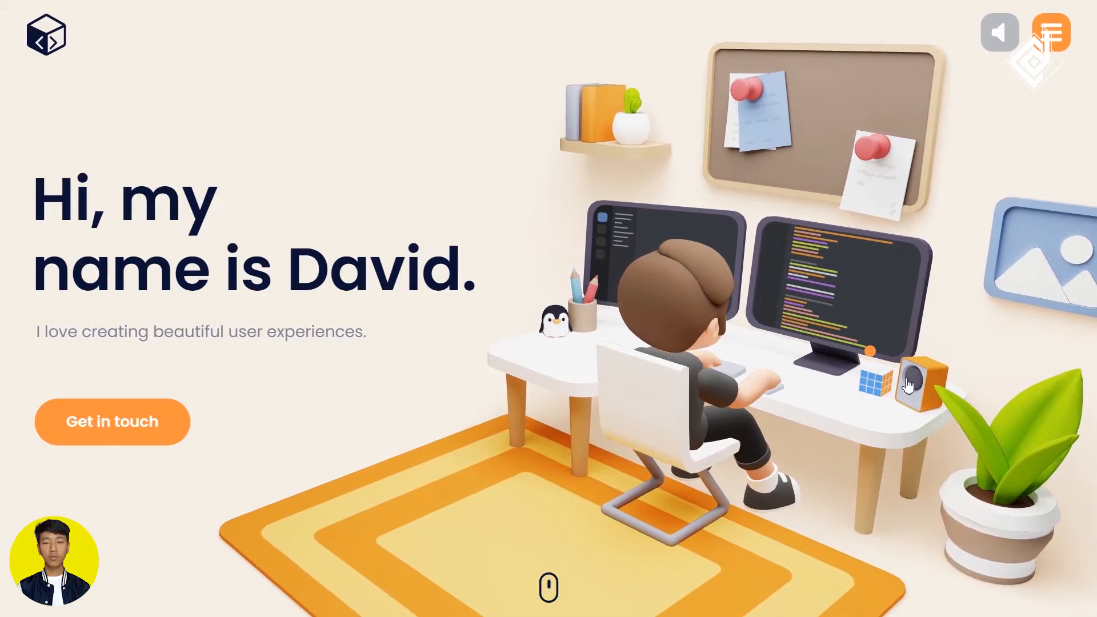
# Start the background music from the desk speaker, then open and close the hamburger menu
pyautogui.click(1000, 31)
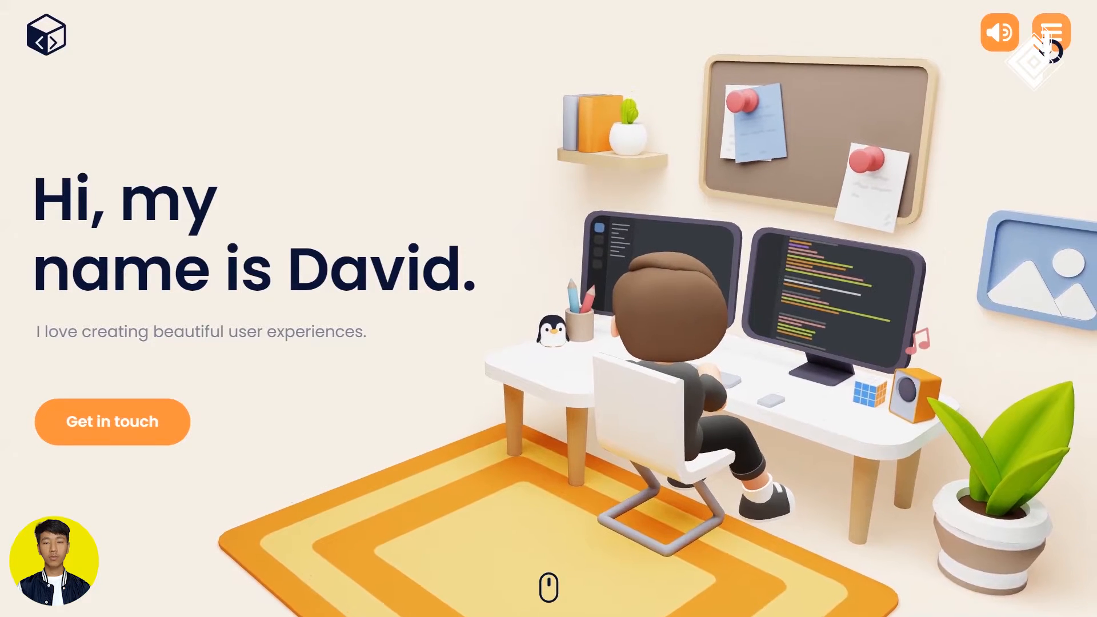
pyautogui.click(1051, 31)
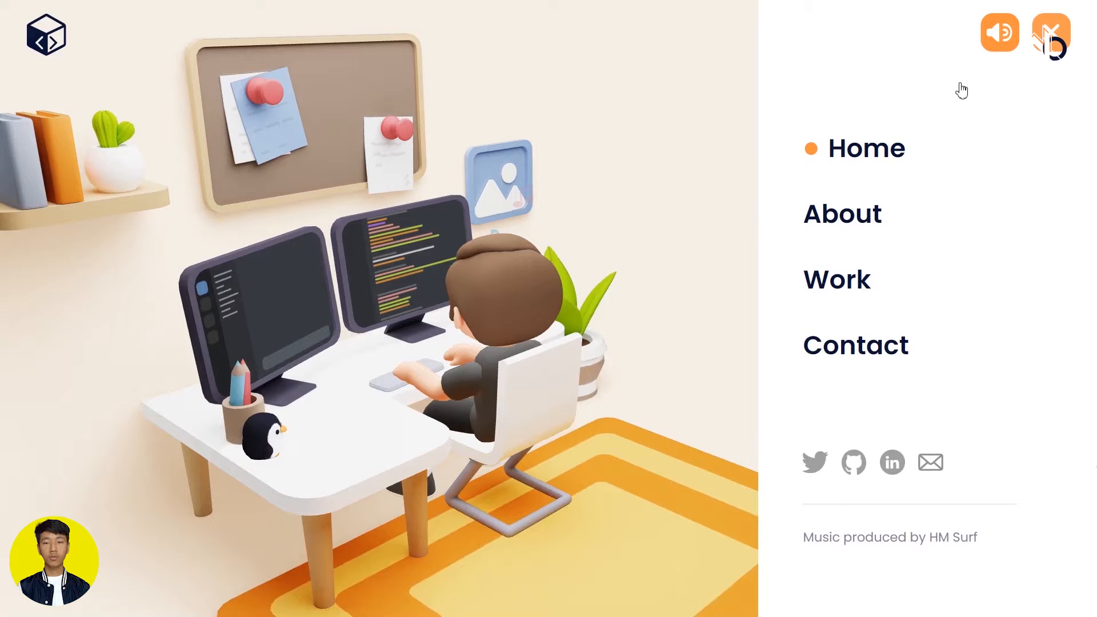
pyautogui.click(1051, 33)
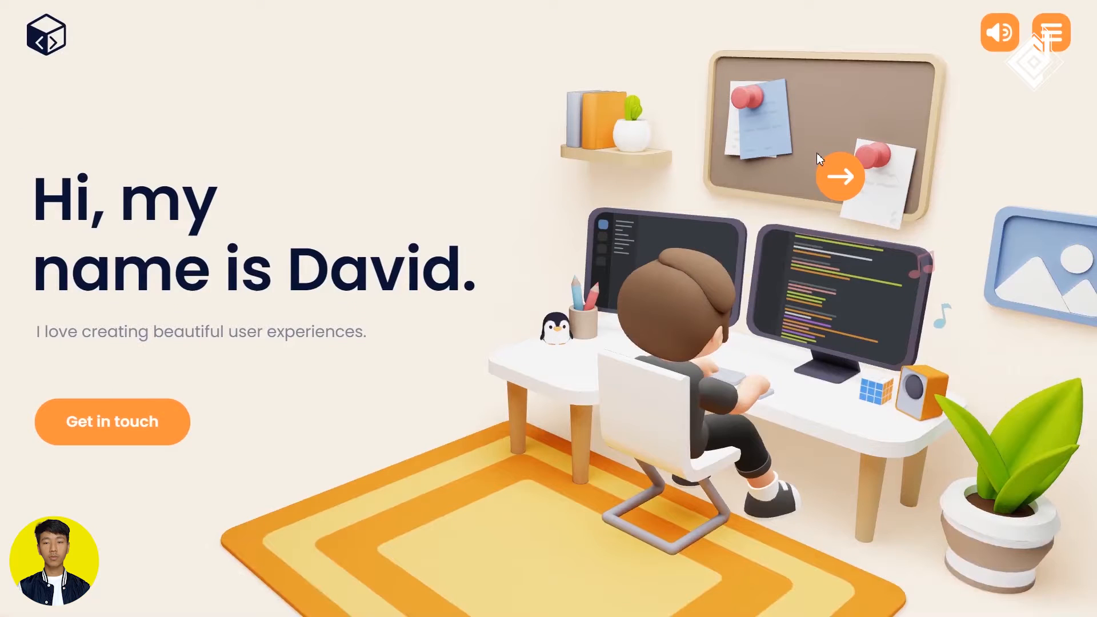
# Reach the Portfolio section and advance the project carousel to the Sharkie game card
pyautogui.scroll(-3)
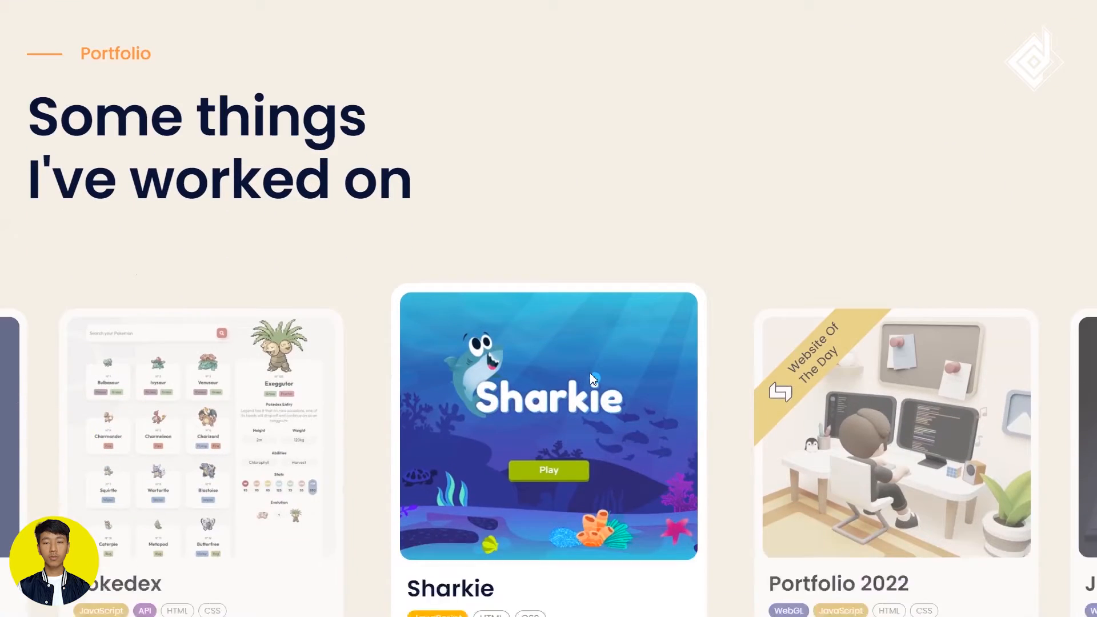
pyautogui.scroll(-3)
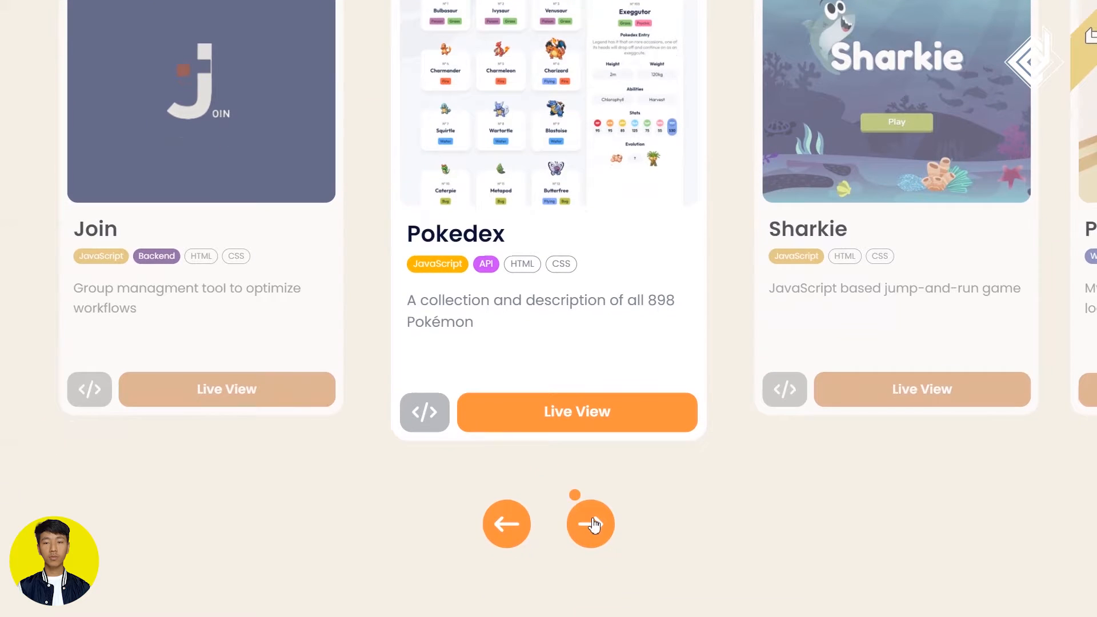
pyautogui.click(591, 524)
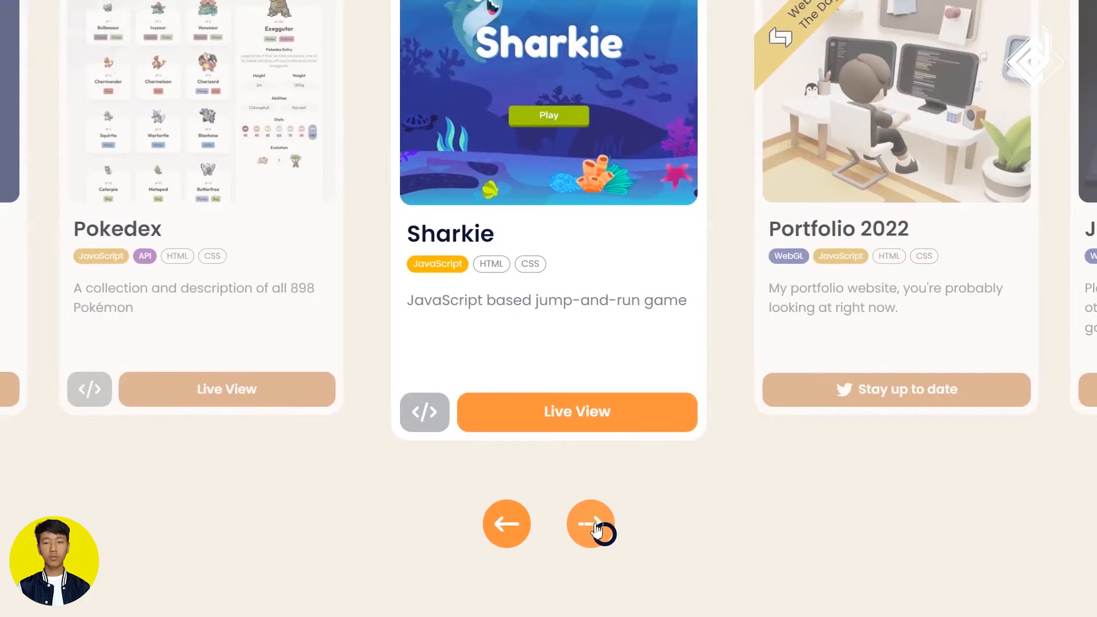
pyautogui.moveTo(511, 528)
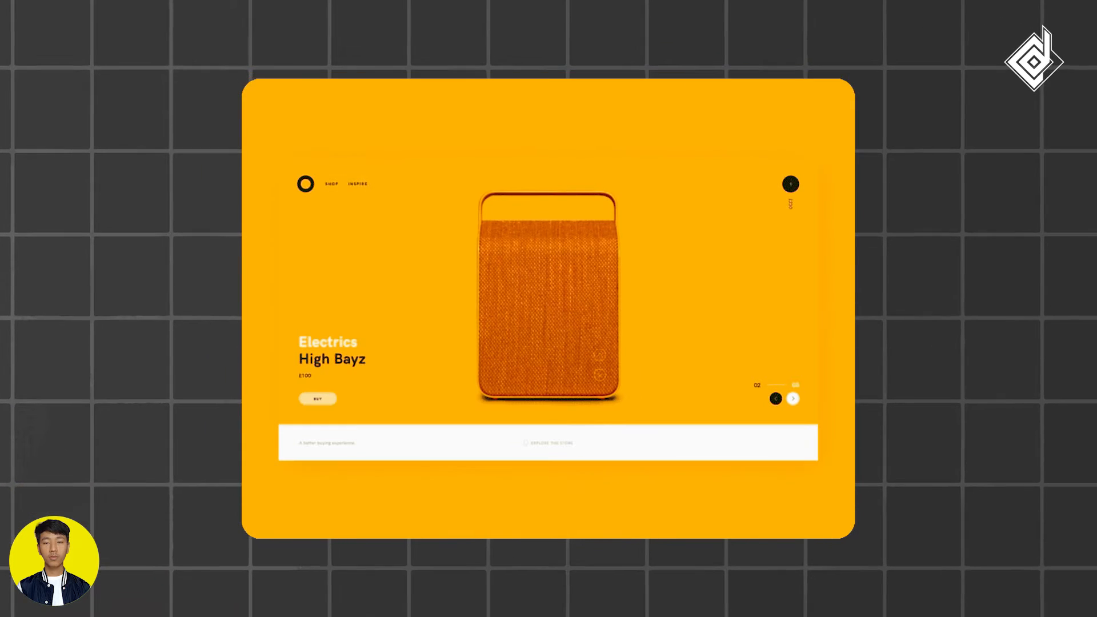
# Scroll to the Contact me section with its message form and footer
pyautogui.click(794, 397)
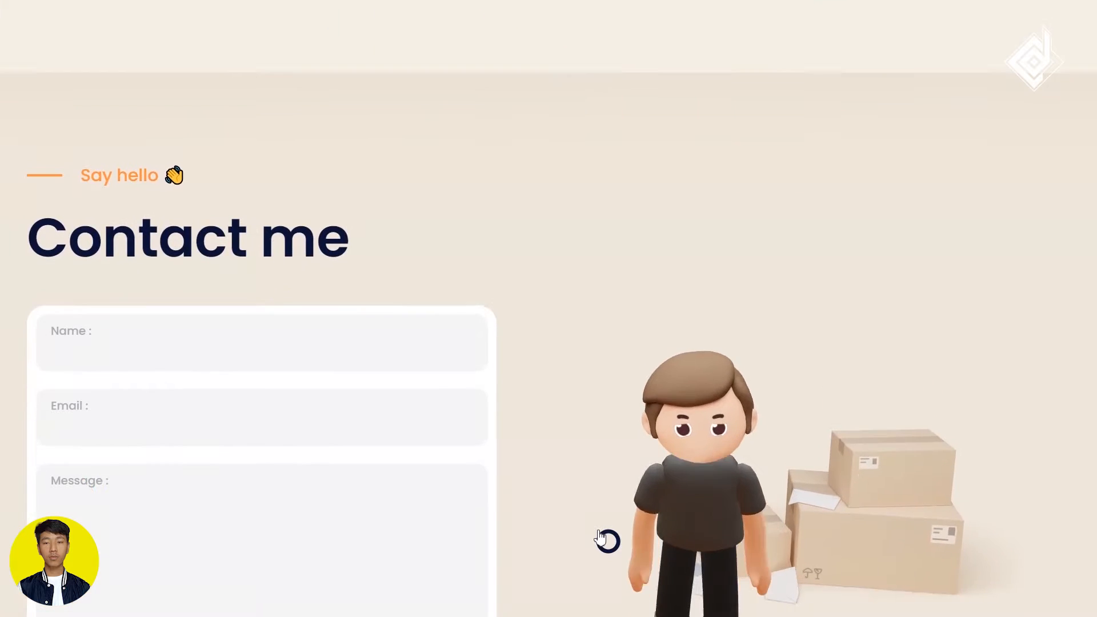
pyautogui.scroll(-3)
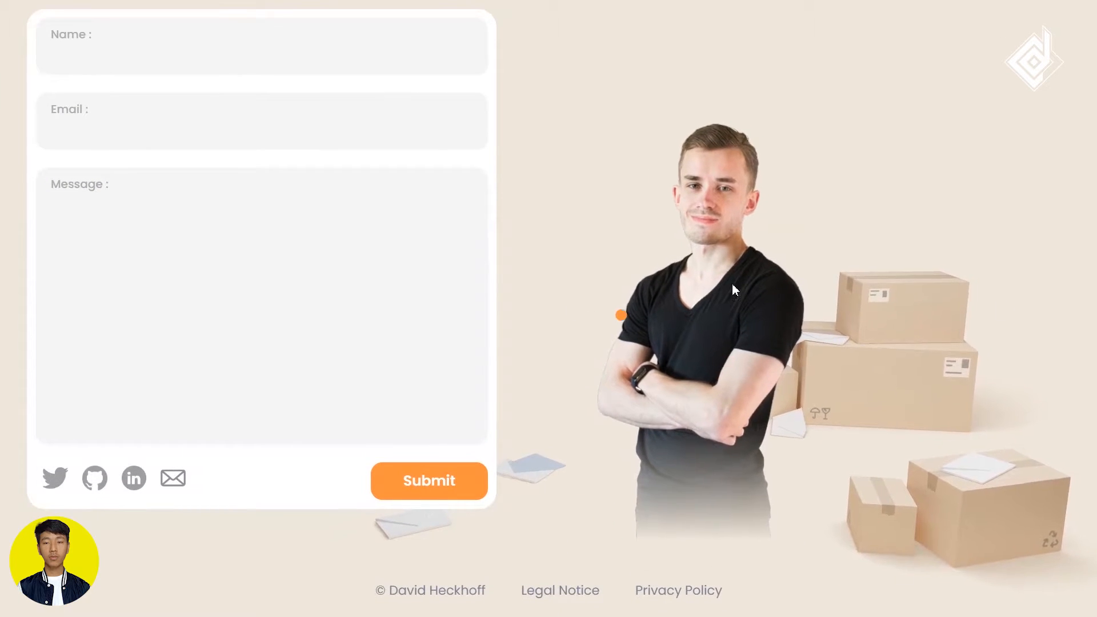
pyautogui.moveTo(686, 447)
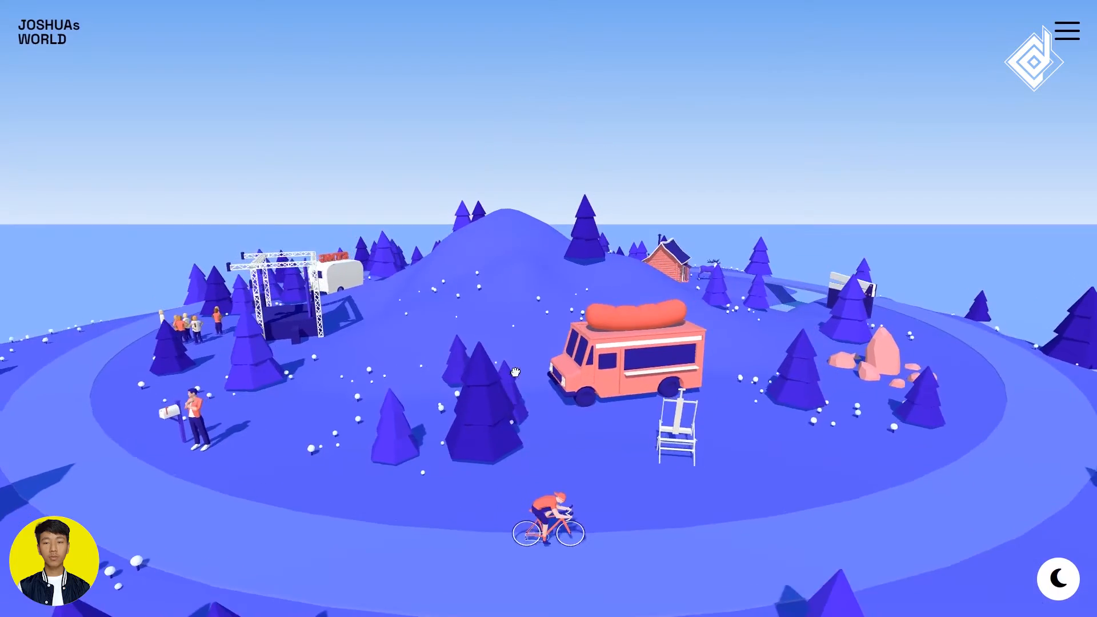
# Rotate the island to the cabin and robot side revealing the master thesis card
pyautogui.moveTo(514, 371); pyautogui.dragTo(582, 392)
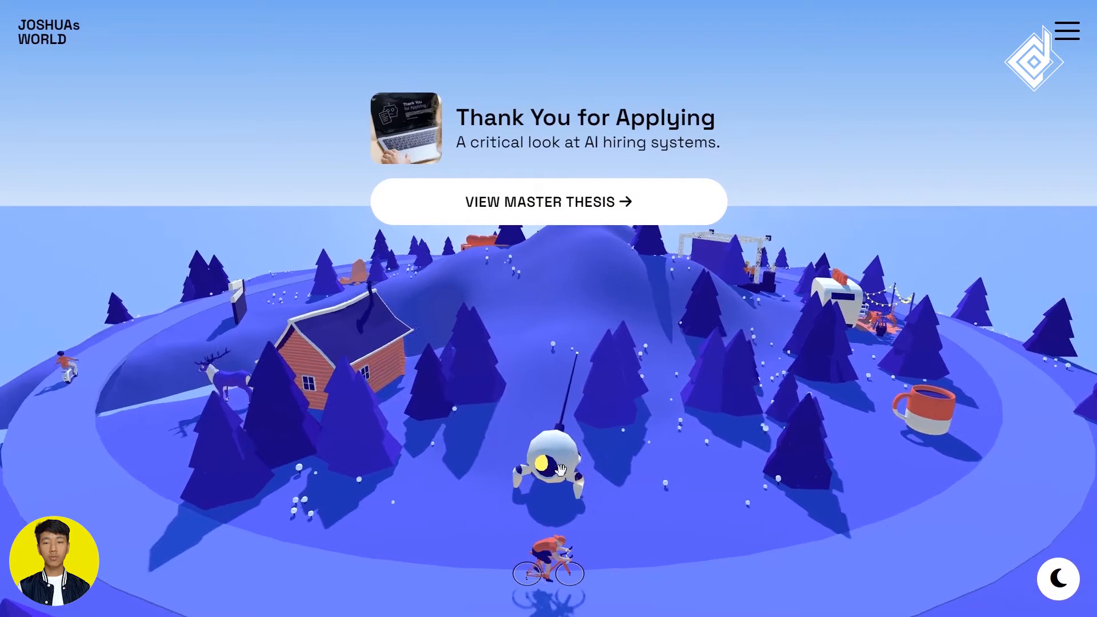
# Visit the About page and then the Contact page through the navigation menu
pyautogui.click(1067, 30)
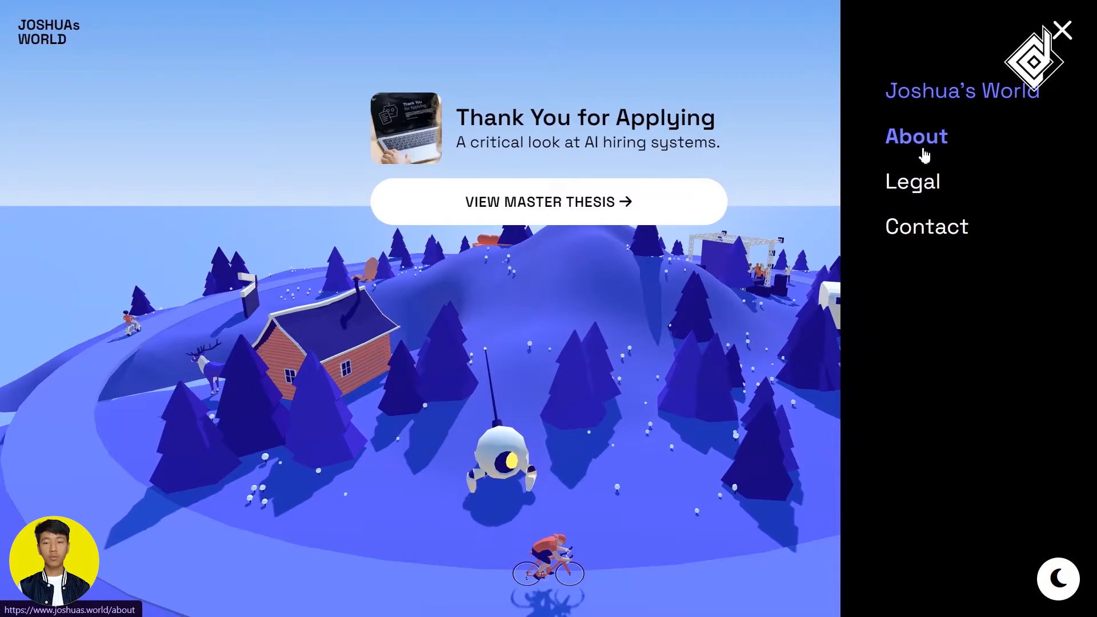
pyautogui.click(916, 137)
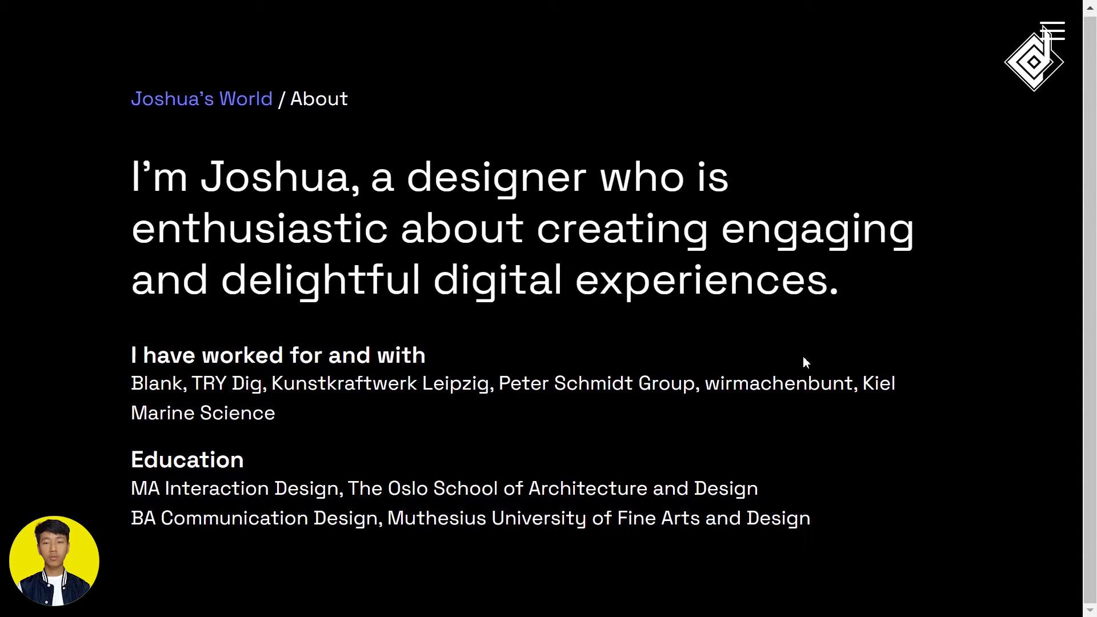
pyautogui.click(1052, 30)
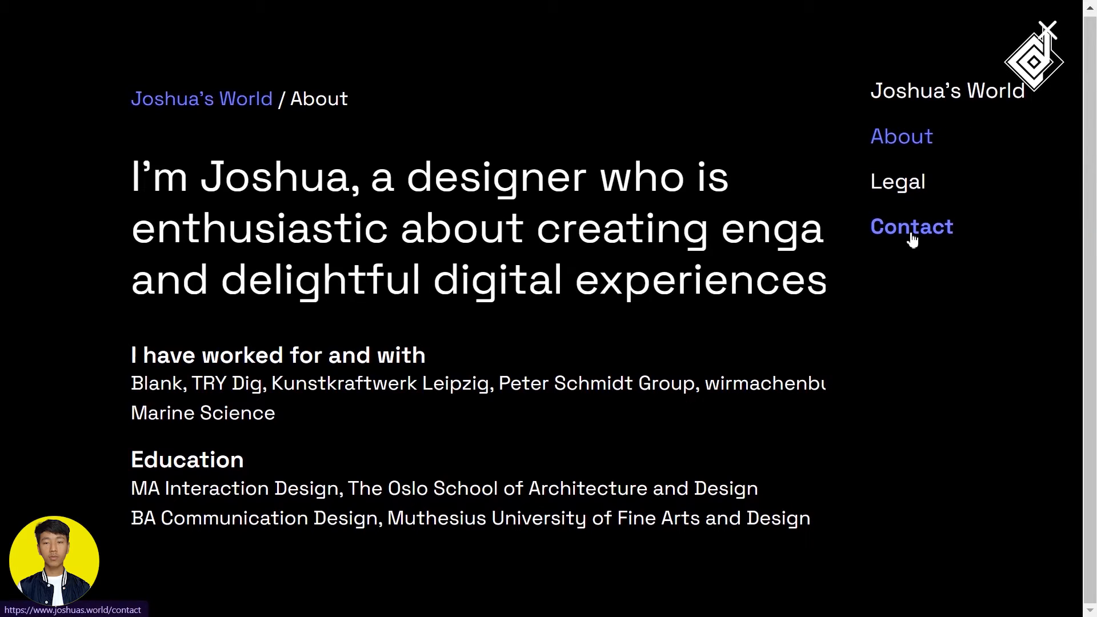
pyautogui.click(911, 226)
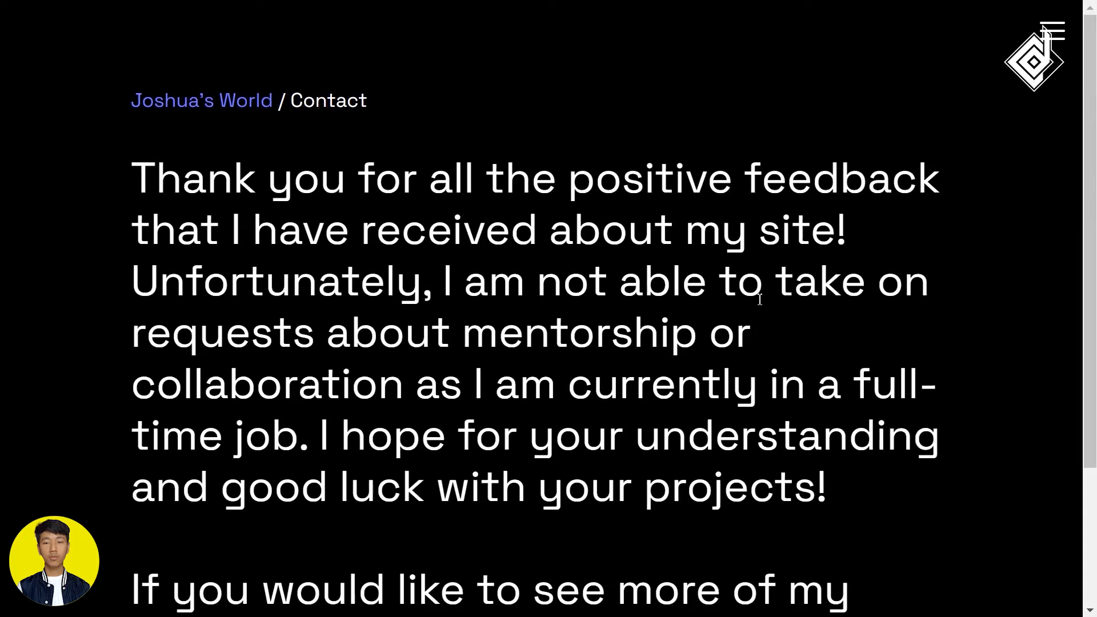
# Read through the Contact message and return to the 3D island world view
pyautogui.scroll(-3)
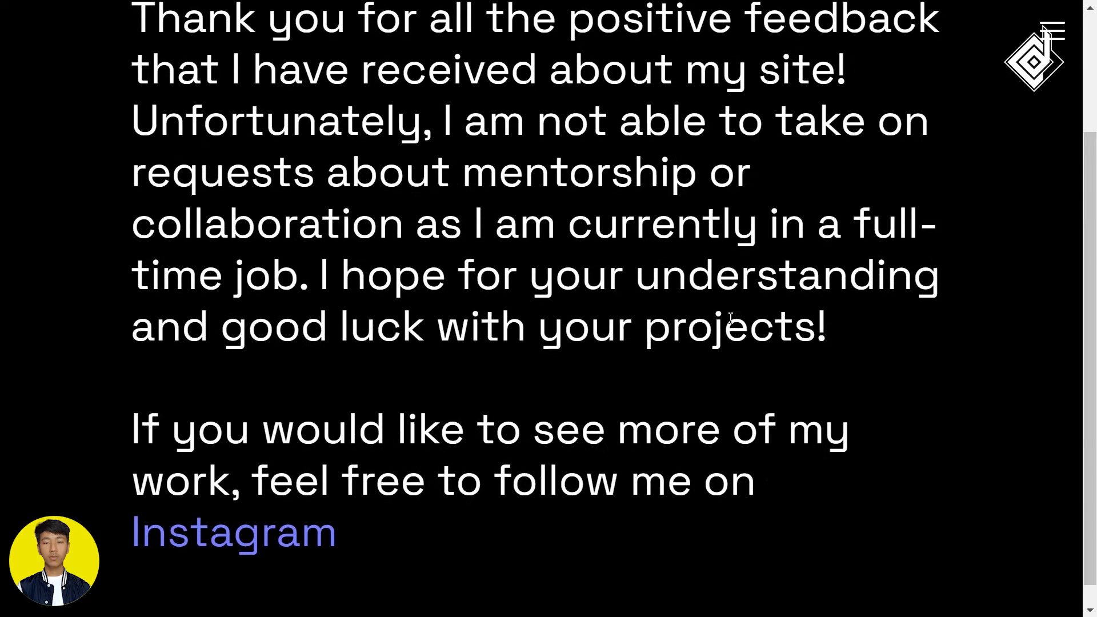
pyautogui.scroll(-3)
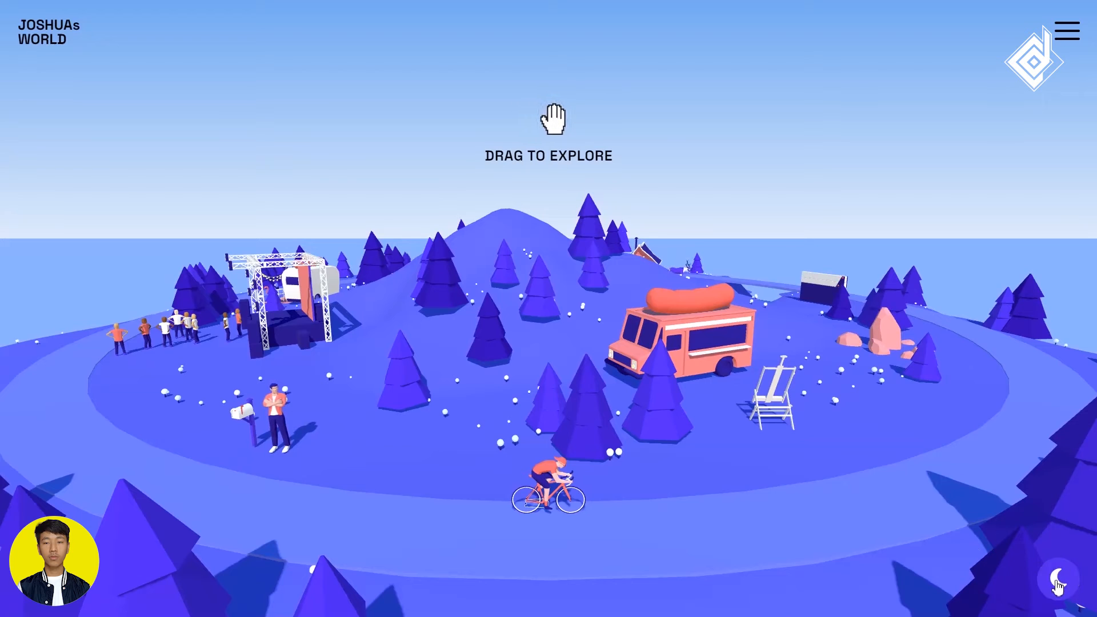
pyautogui.click(1058, 580)
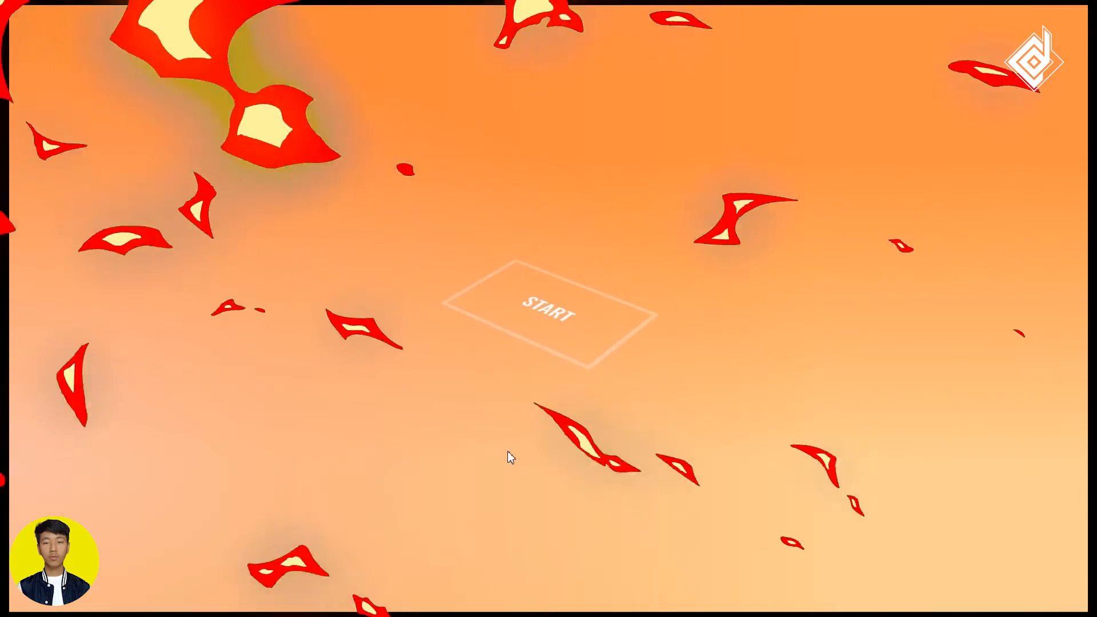
# Start Bruno Simon's driving experience, placing the orange jeep beside the controls guide
pyautogui.click(549, 311)
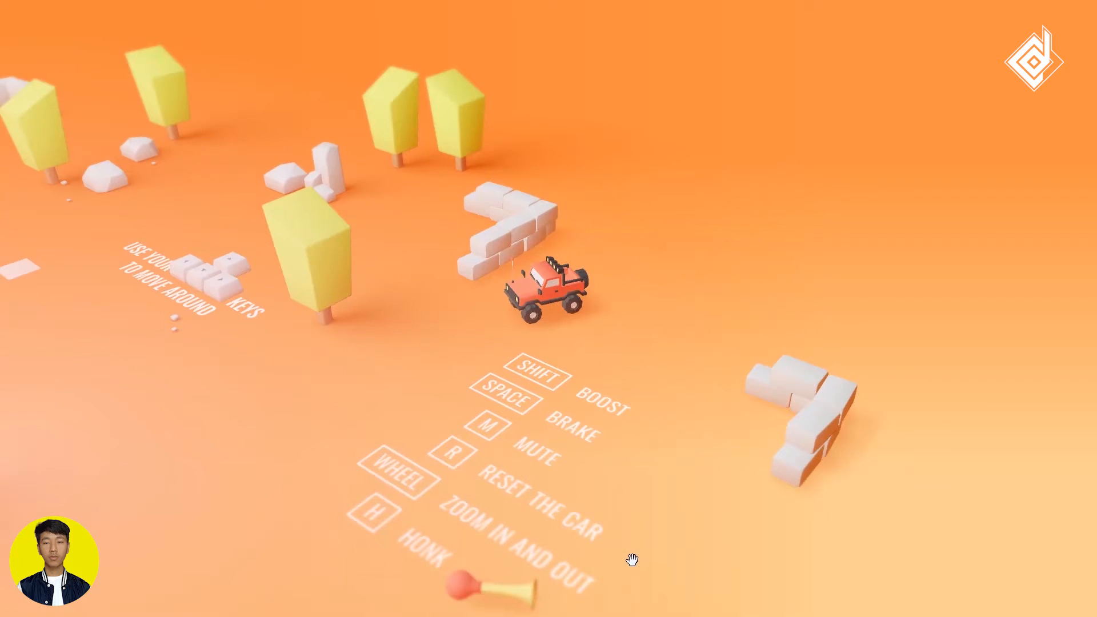
pyautogui.moveTo(393, 565)
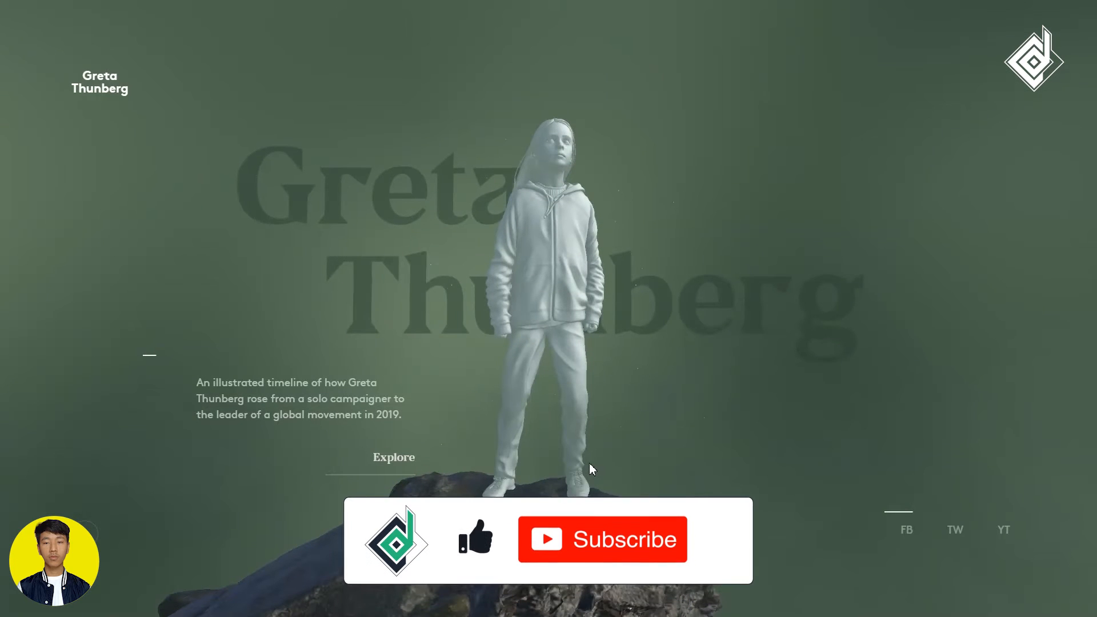
# View the Greta Thunberg timeline landing page with its Explore link
pyautogui.click(603, 539)
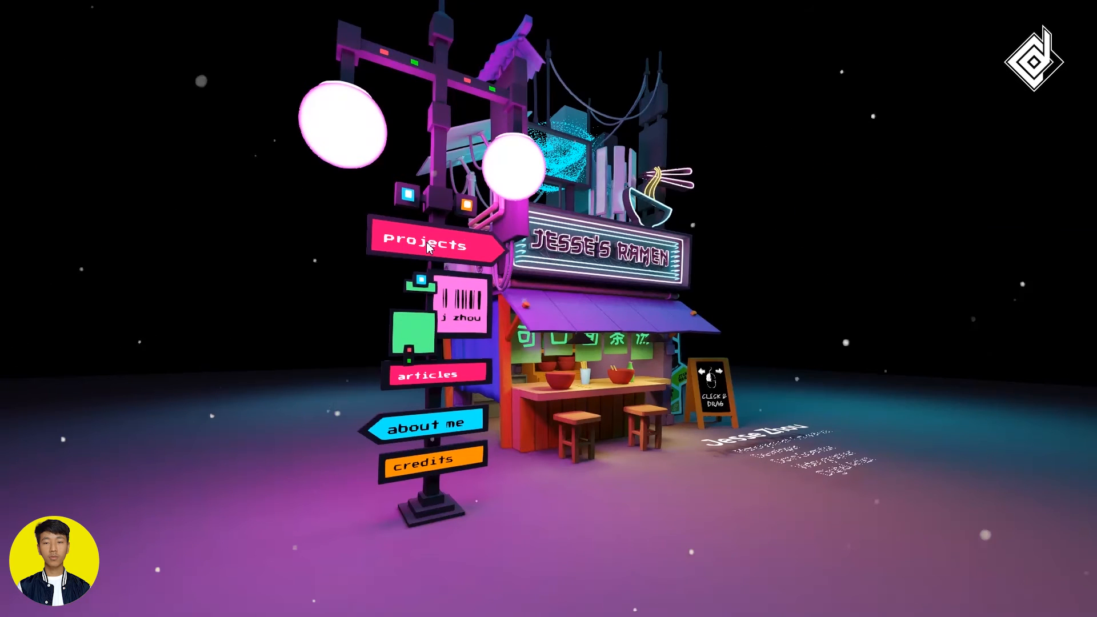
# Hover the projects sign on the ramen shop signpost
pyautogui.click(420, 244)
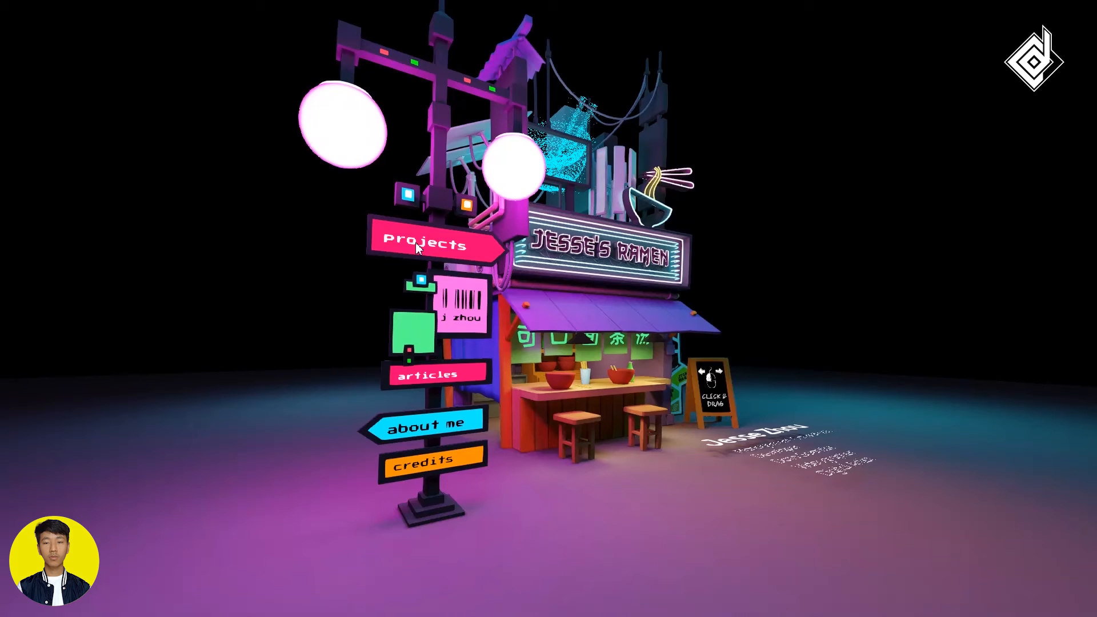
# Browse the project vending machine with the CPG Tableau Dashboard, go back twice, then open the Medium articles page
pyautogui.click(422, 244)
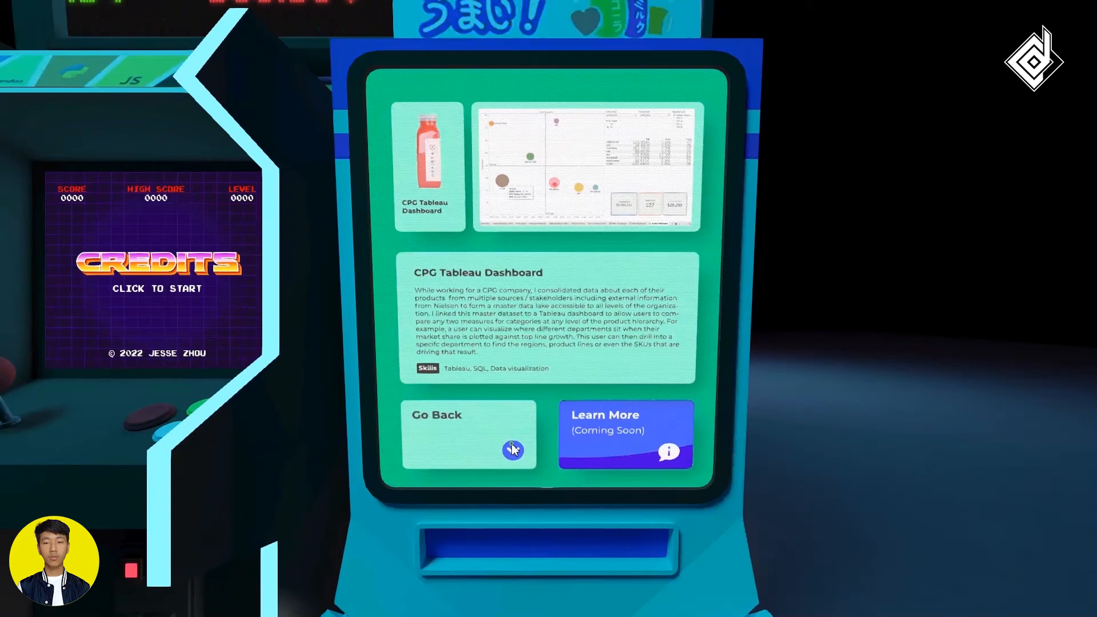
pyautogui.click(513, 450)
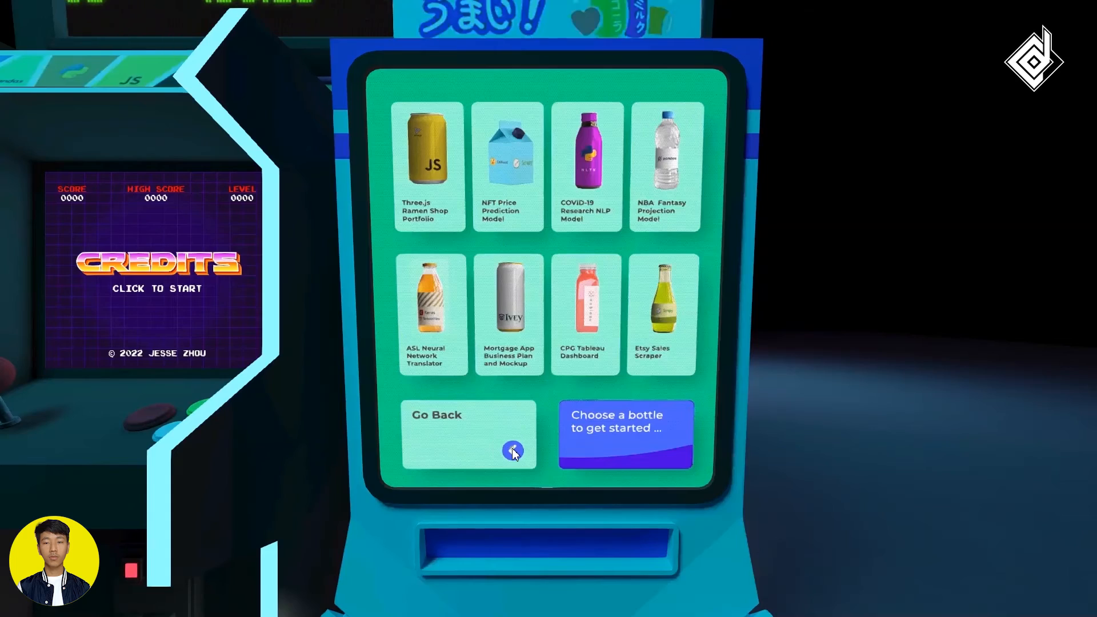
pyautogui.click(513, 451)
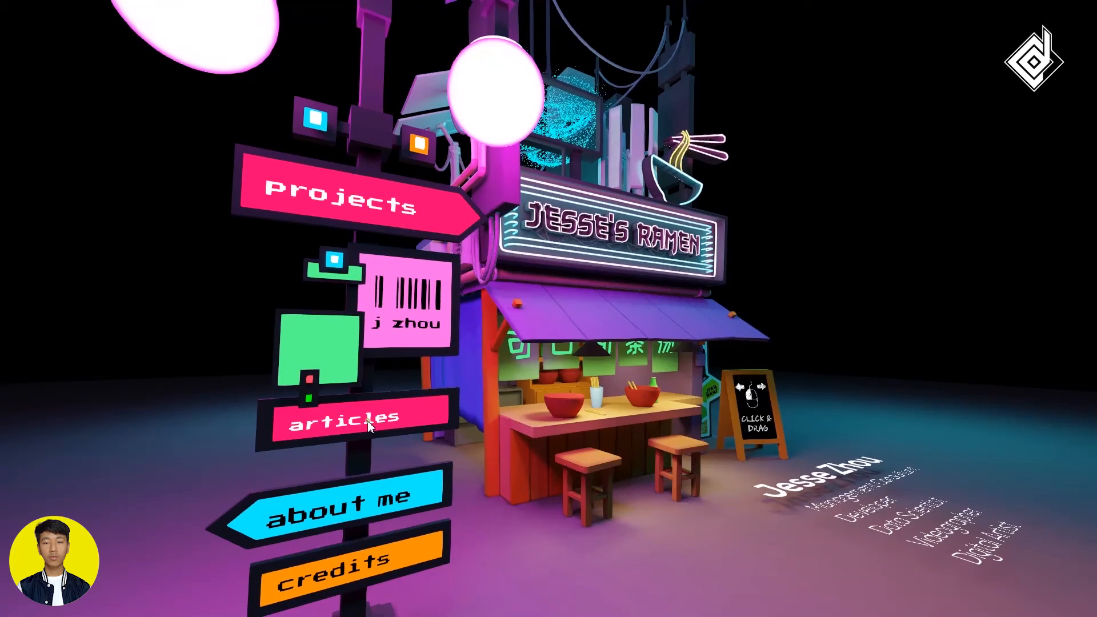
pyautogui.click(357, 421)
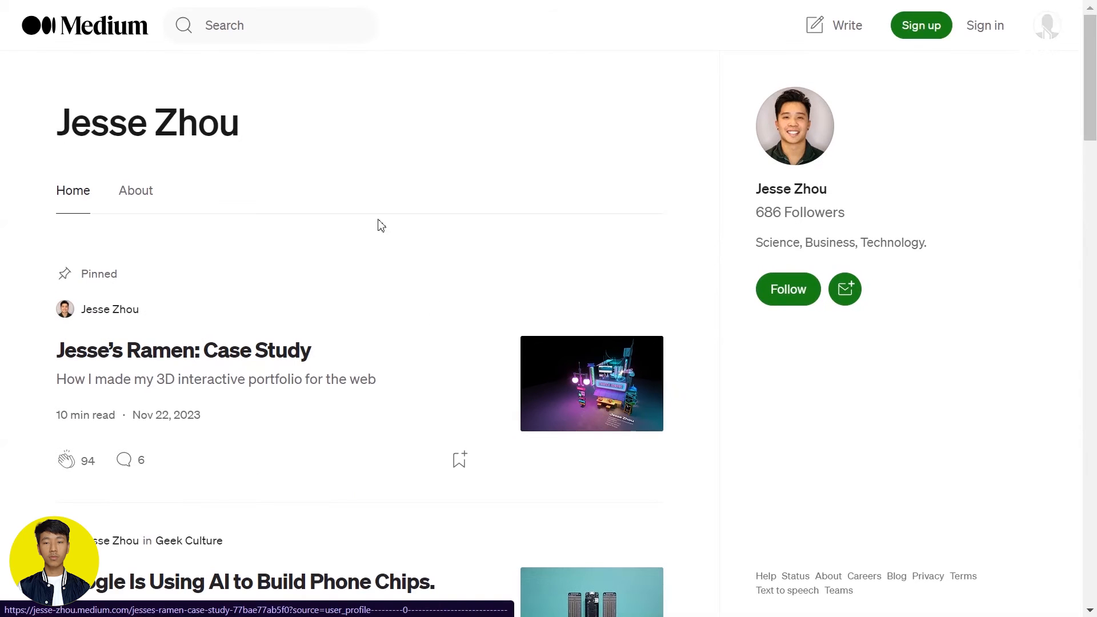
# Return to the ramen shop, view About Me, then page through the credits arcade back to its start screen
pyautogui.click(183, 350)
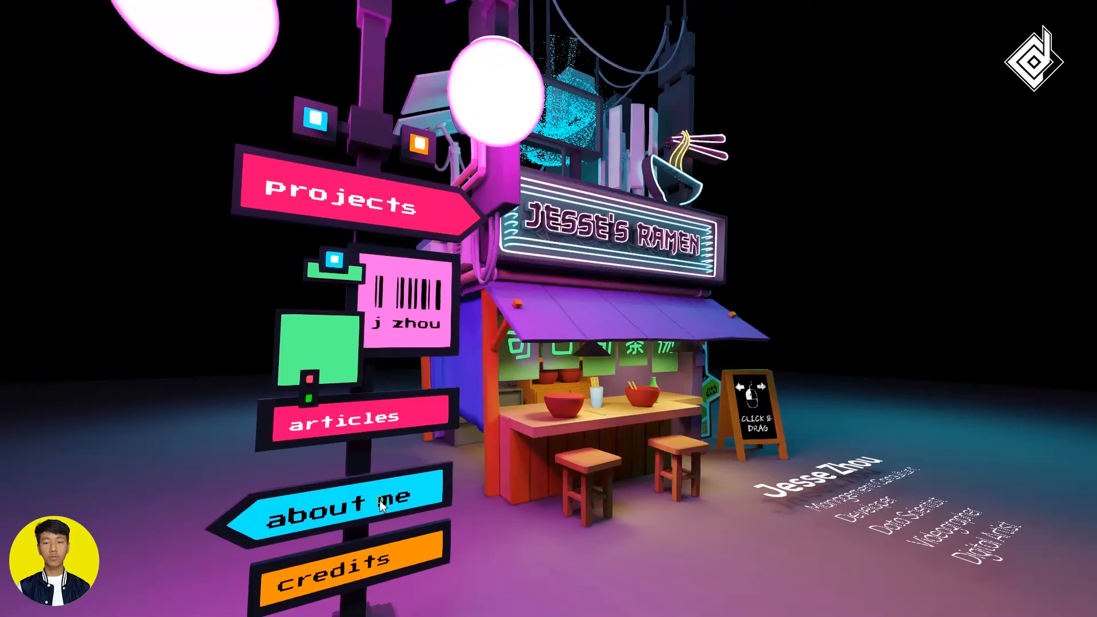
pyautogui.click(348, 512)
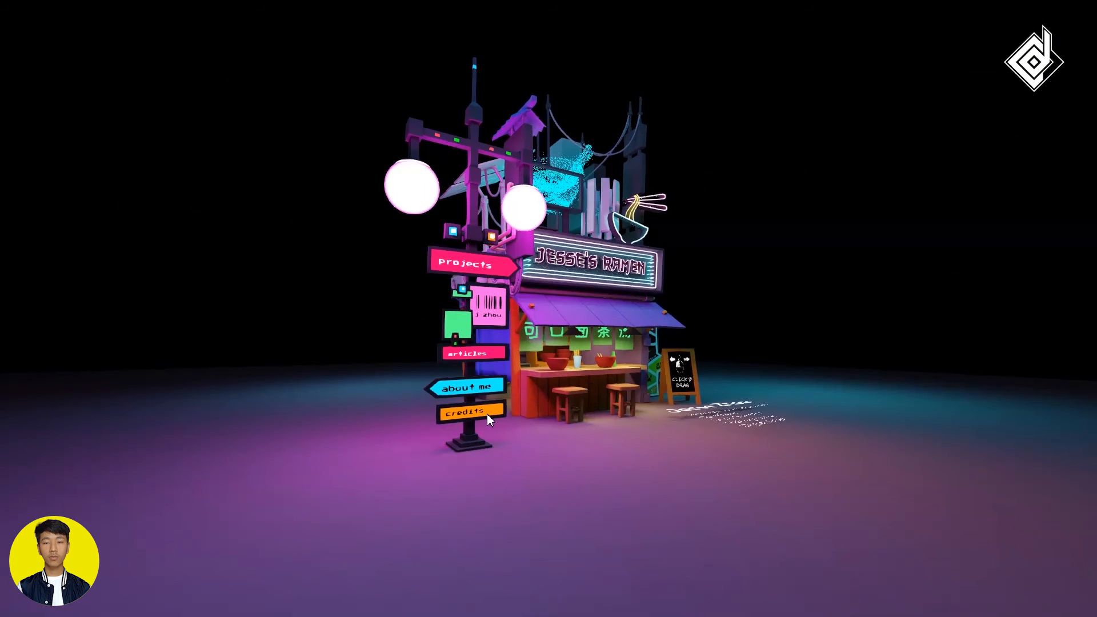
pyautogui.click(466, 411)
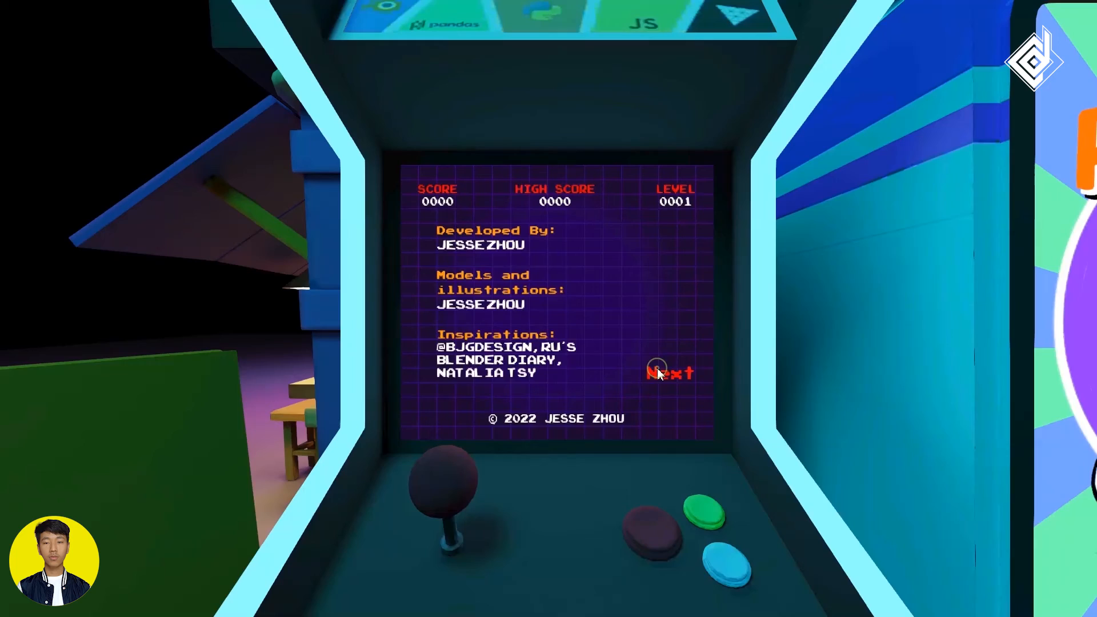
pyautogui.click(657, 371)
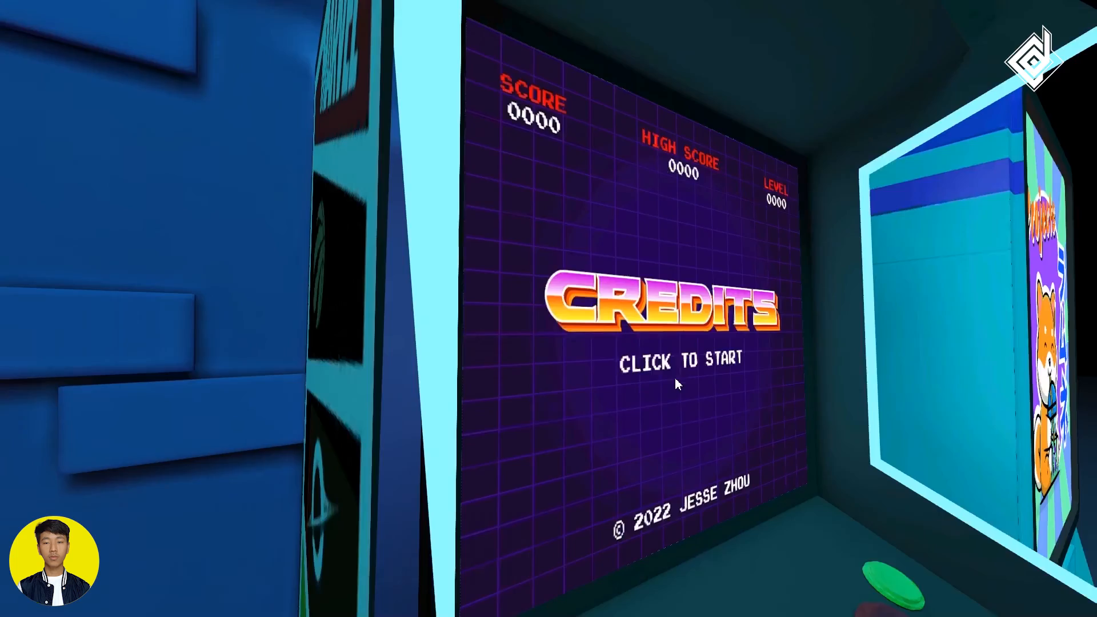